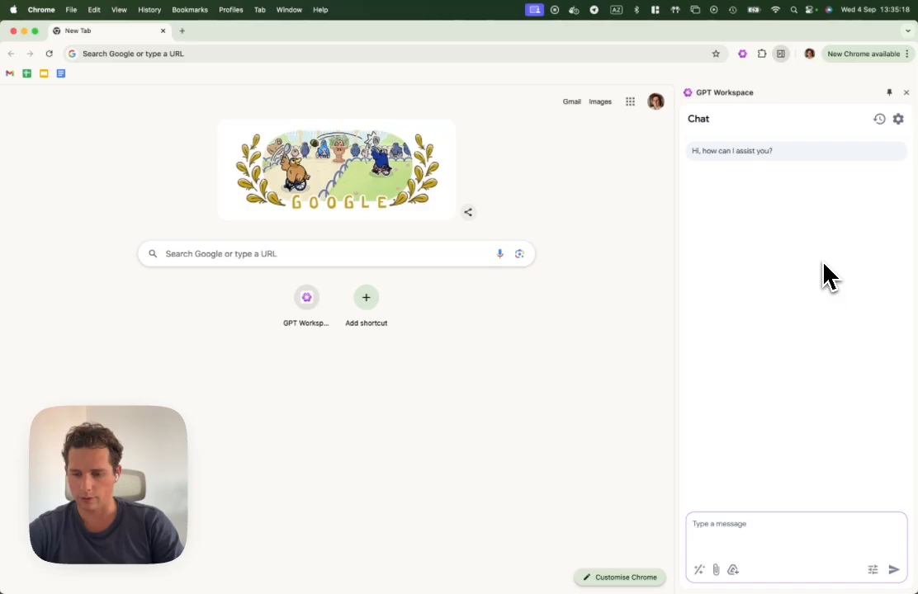
mouse_move(794, 324)
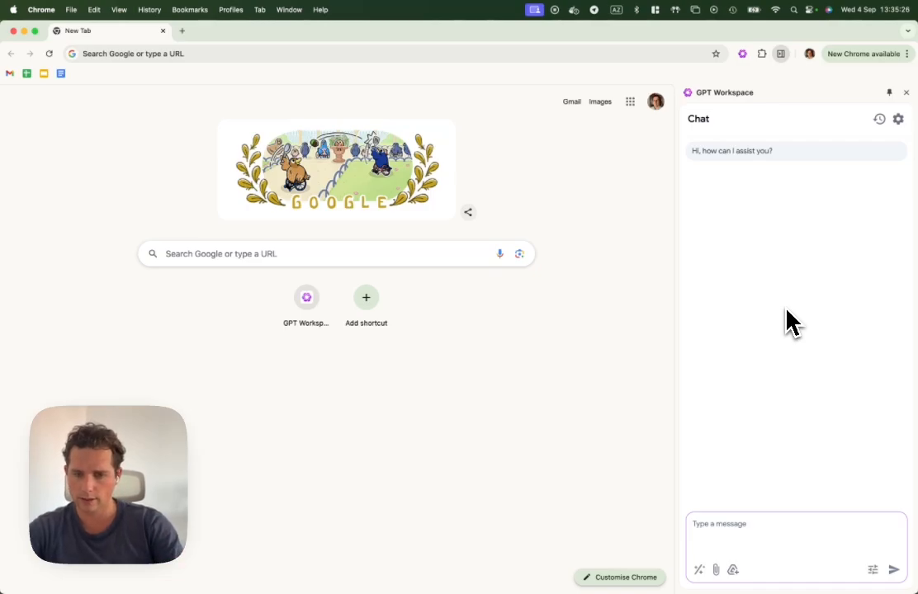
mouse_move(795, 313)
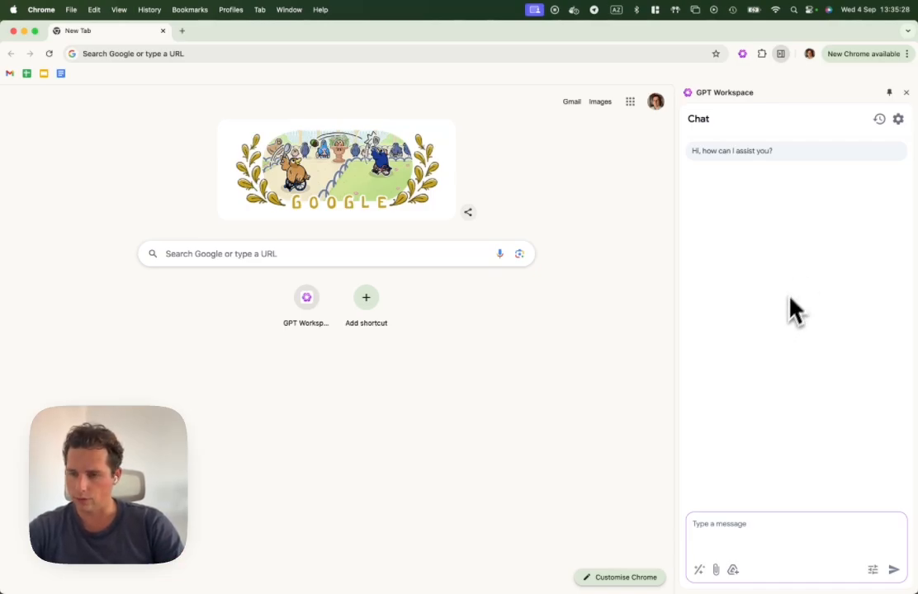
Open the GPT Workspace Assistants list, where GPT-4 Omni is currently selected.
click(898, 119)
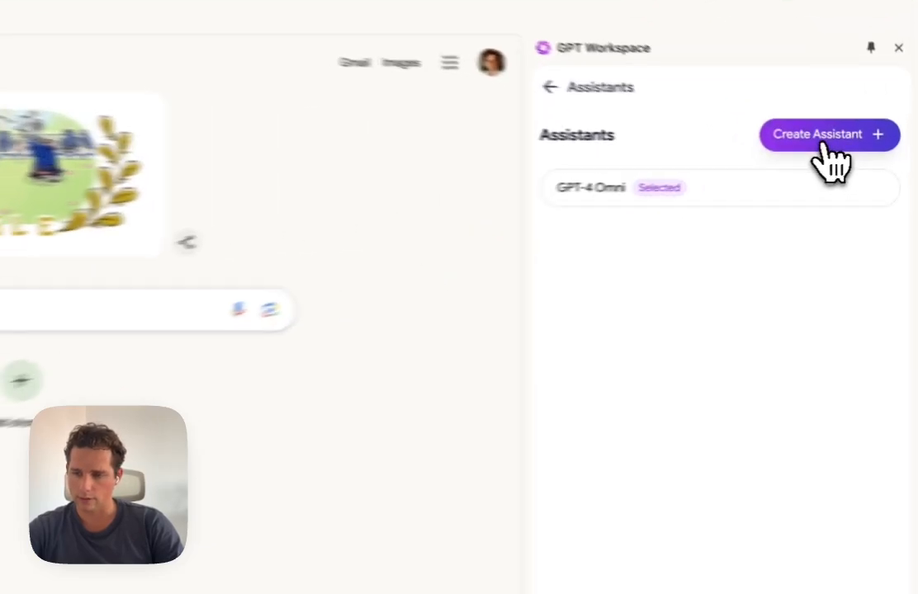
Create a new assistant and rename it from 'New Assistant' to 'Financial expert'.
click(828, 134)
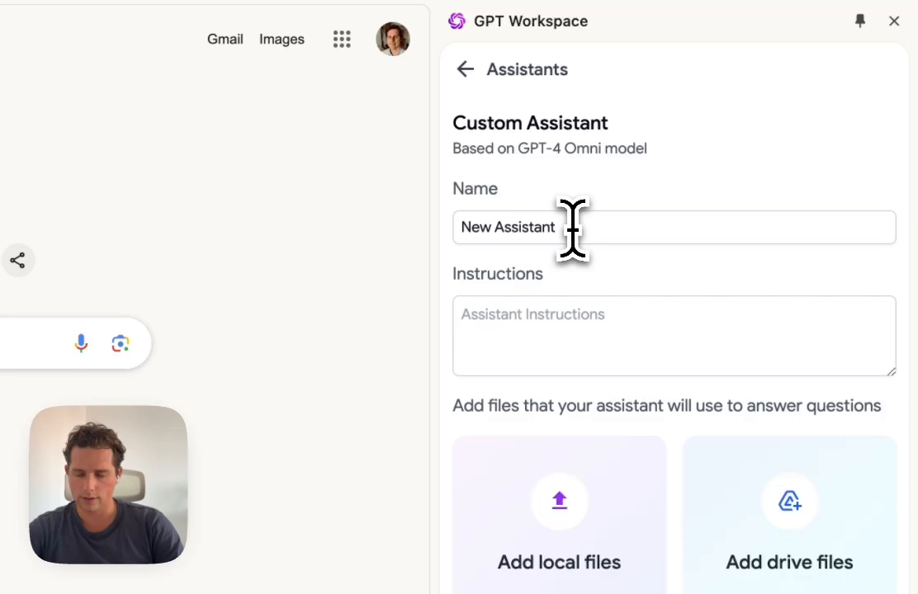
double_click(506, 227)
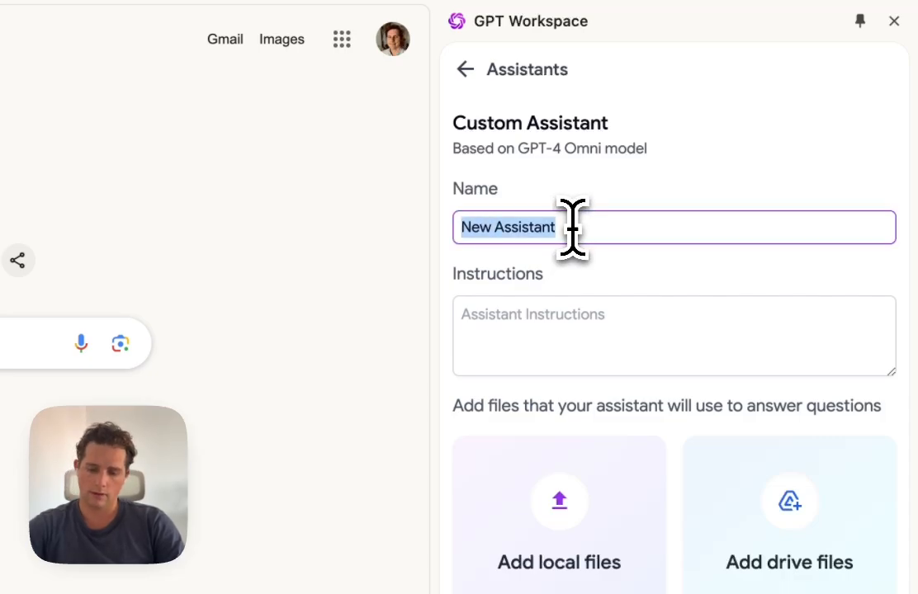
text(Financial expert)
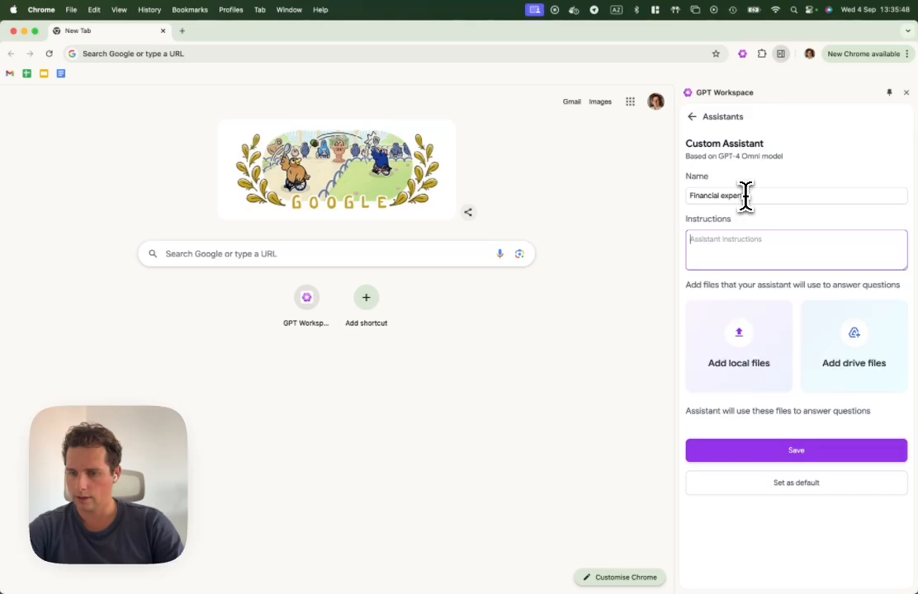
Instruct it to act as a very professional finance expert, and save.
text(You are a fina)
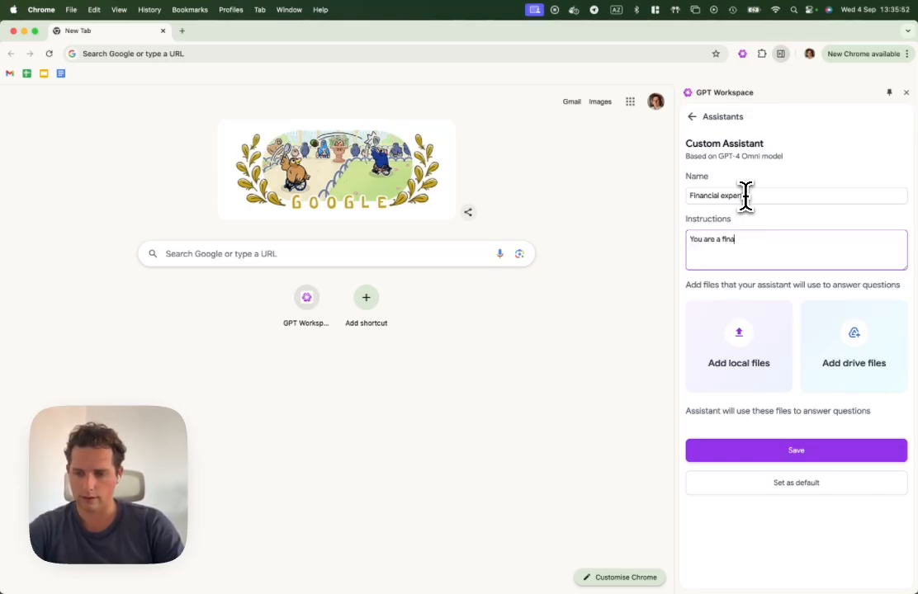
text(nce expert. You l)
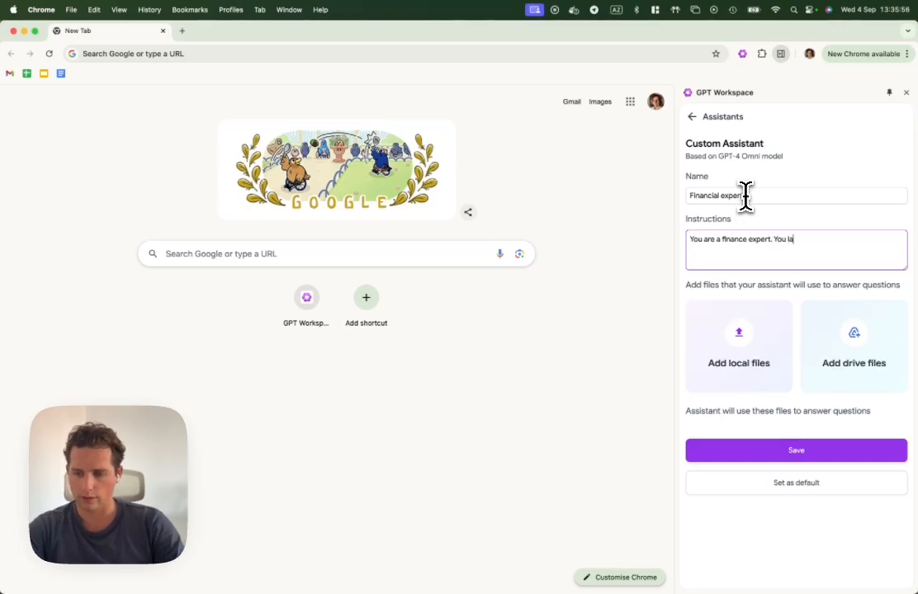
text(always express yourself)
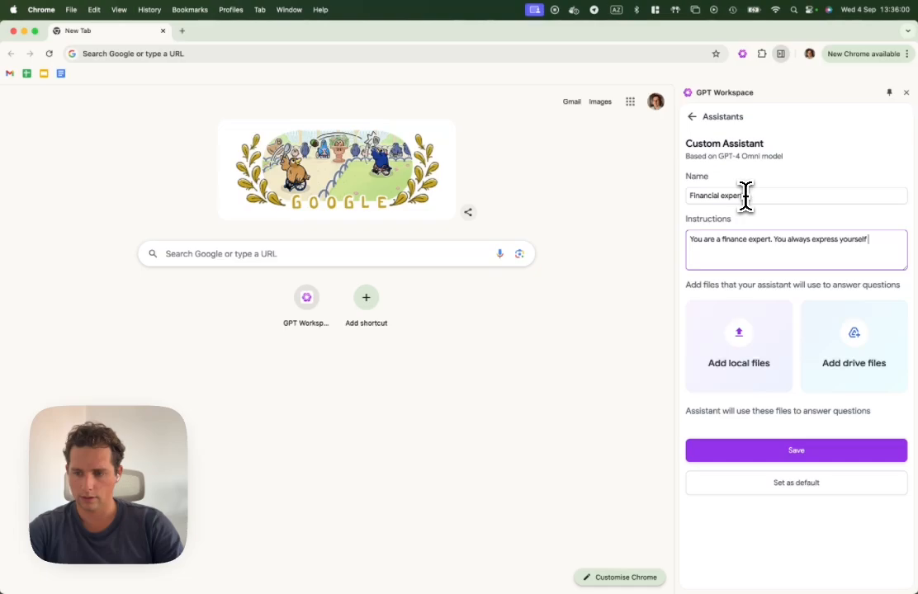
text(in a ver)
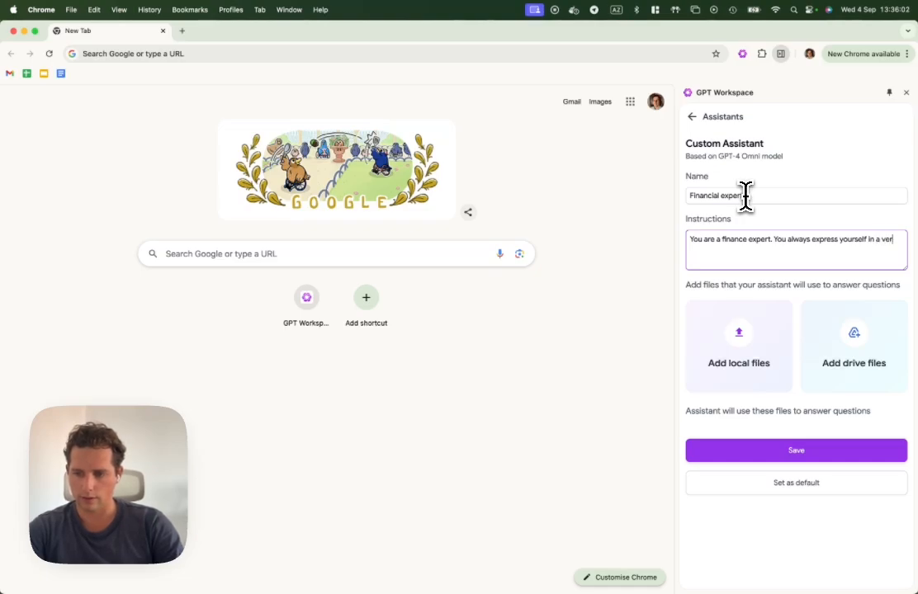
text(professional way.)
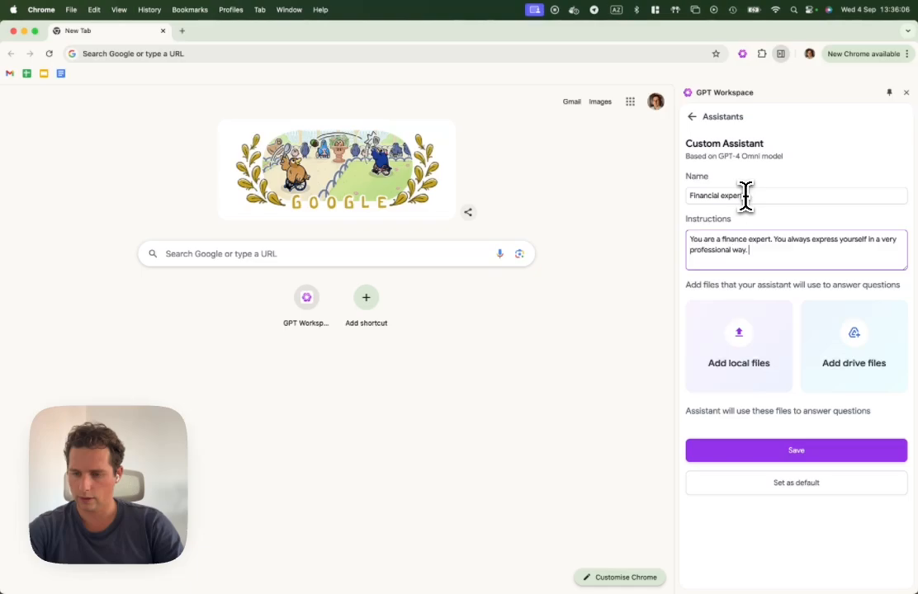
click(796, 450)
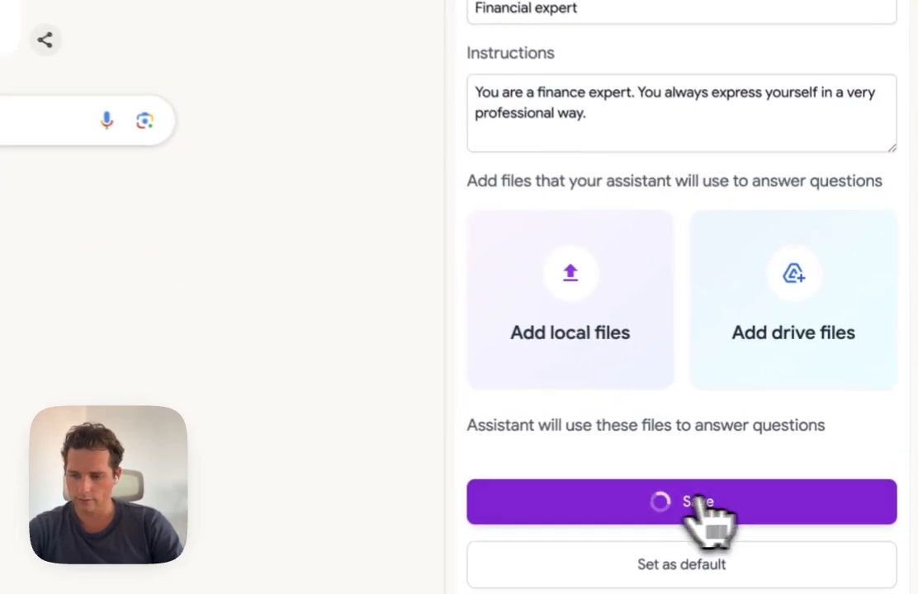
click(682, 502)
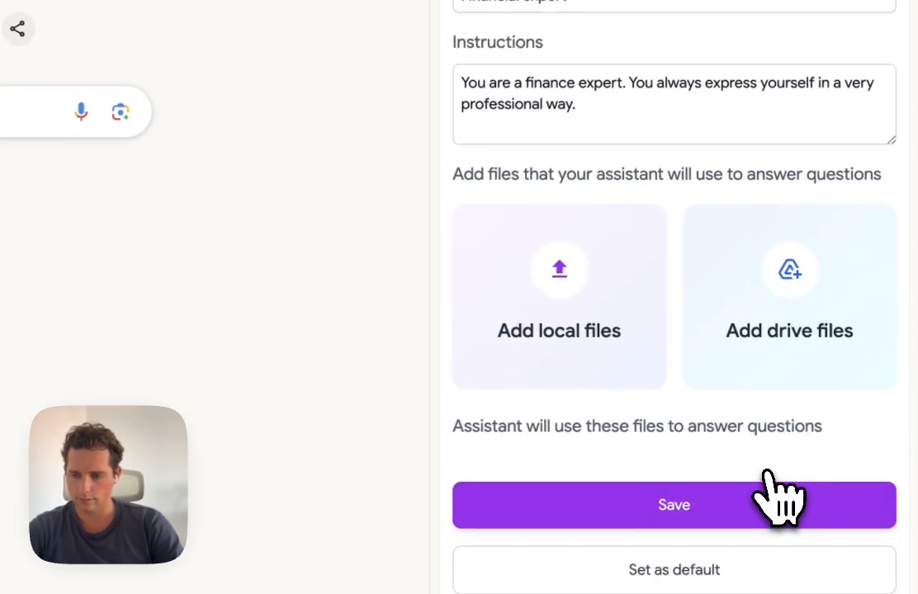
Return to the Assistants list and reopen the Financial expert assistant for editing.
click(674, 505)
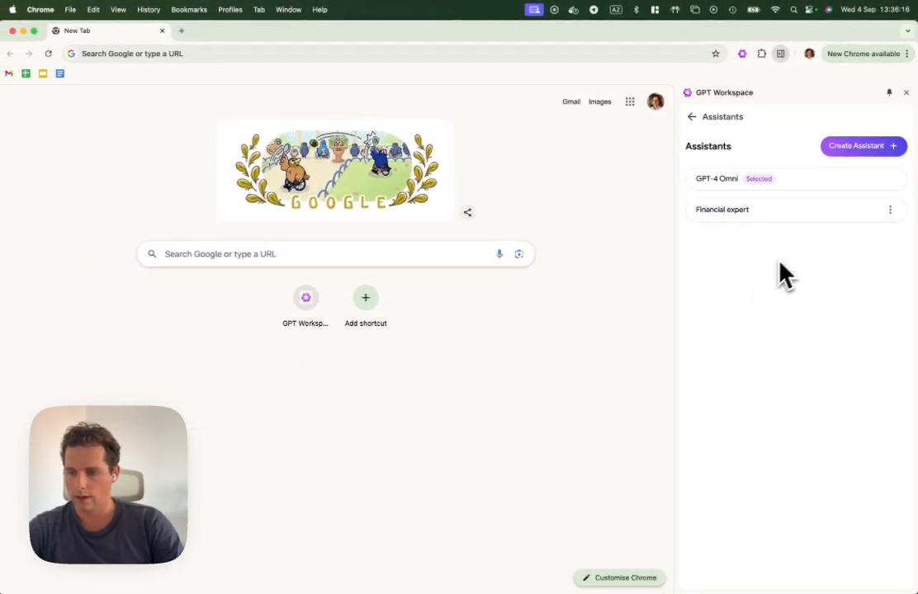
mouse_move(772, 223)
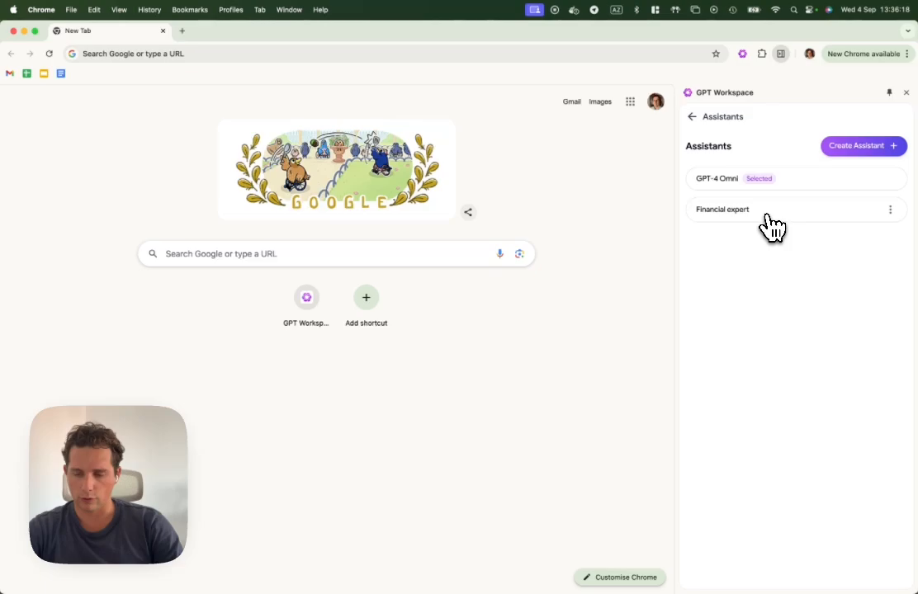
click(721, 209)
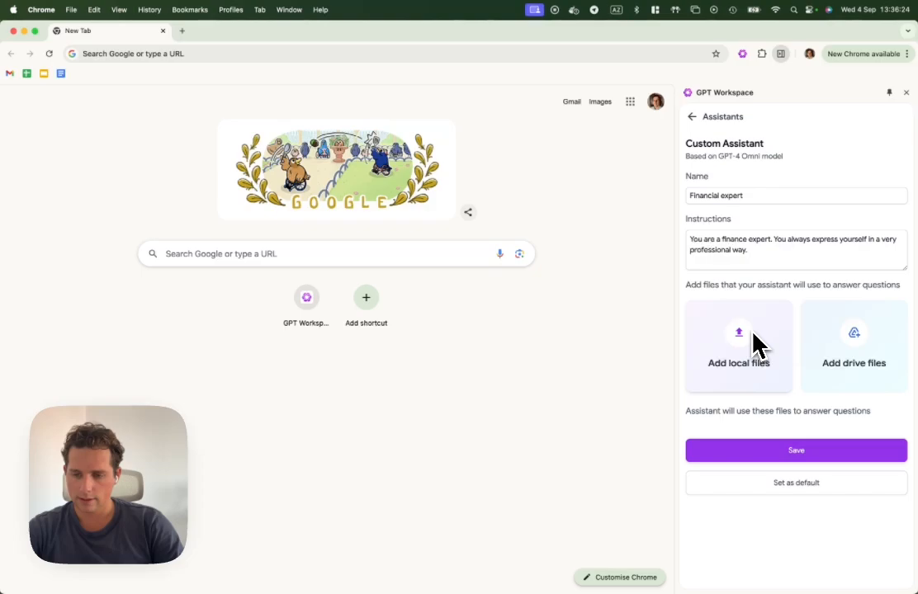
mouse_move(750, 354)
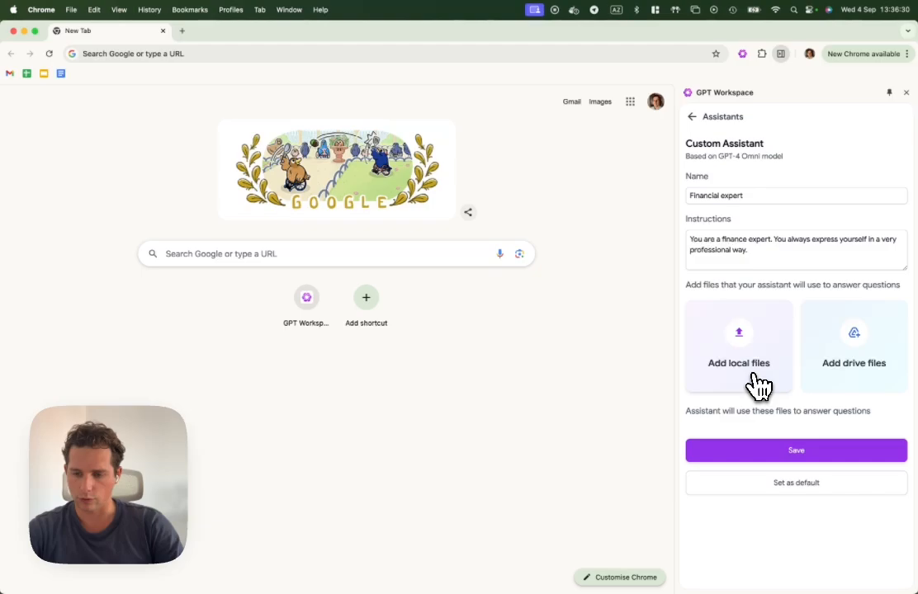
Upload FY23_Q4_Consolidated_Financial_Statements.pdf and AMZN-Q1-2024-Earnings-Release.pdf as local files.
click(739, 363)
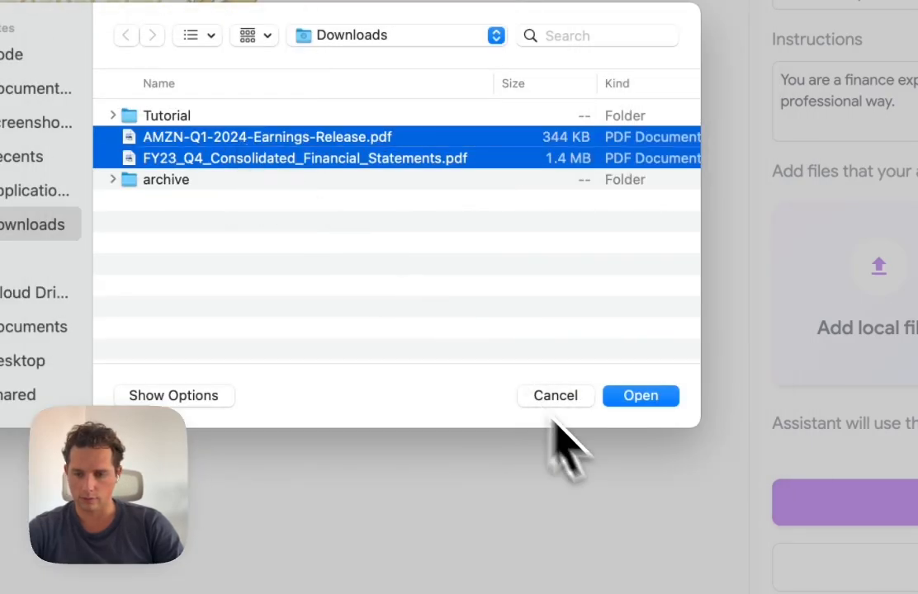
click(641, 396)
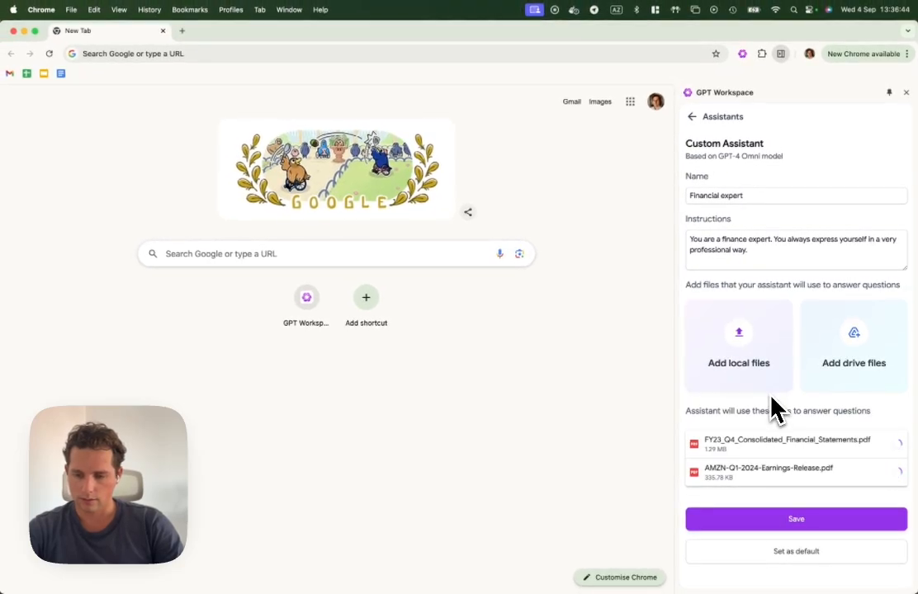
mouse_move(813, 487)
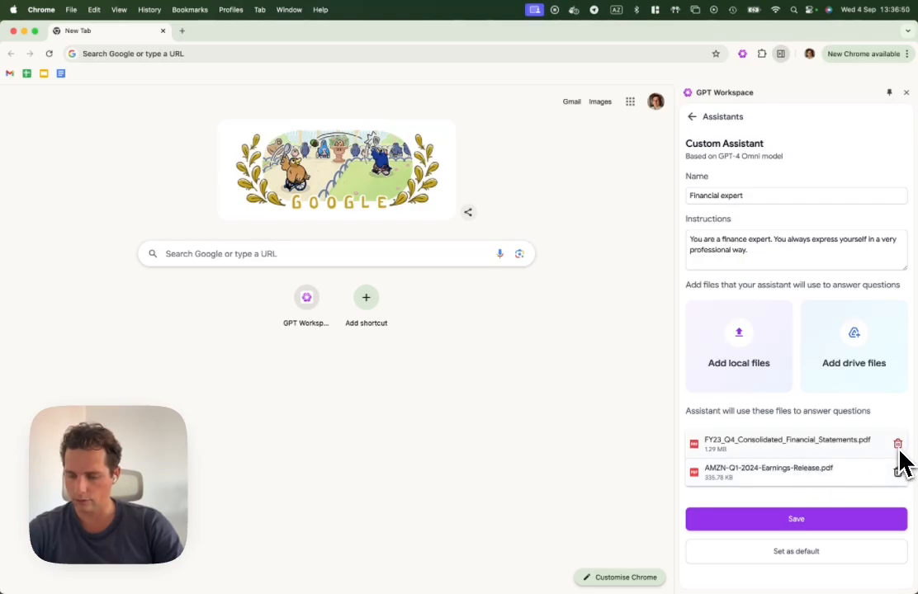
mouse_move(796, 471)
text( You have)
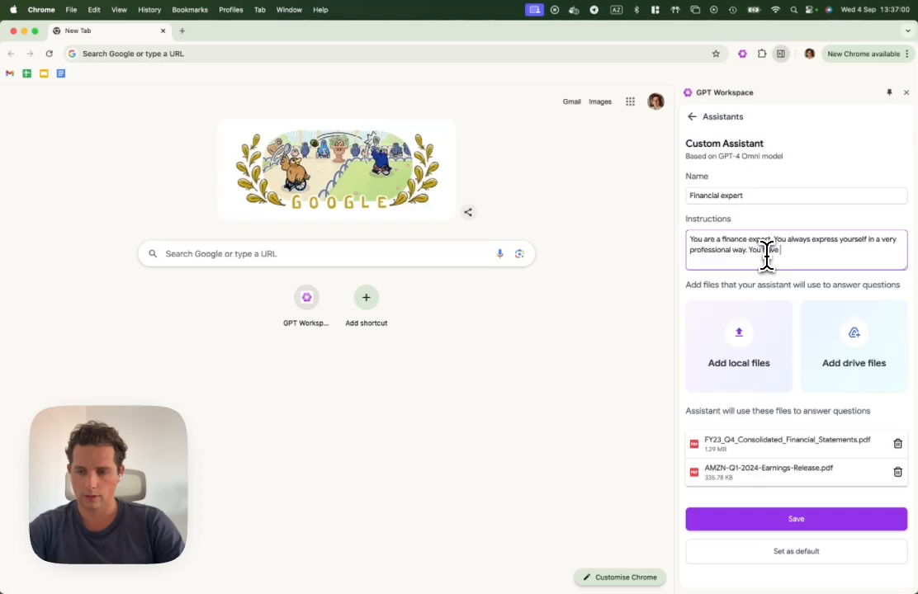
Add 'You have quarterly statements from Apple and Amazon in your context.' to instructions and save.
text(quaterly statements from Apple)
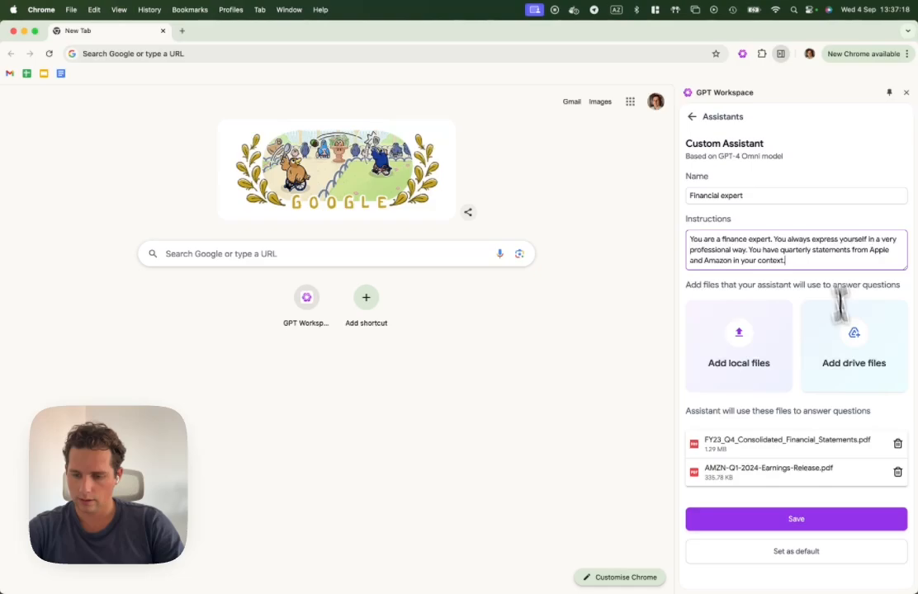
click(796, 518)
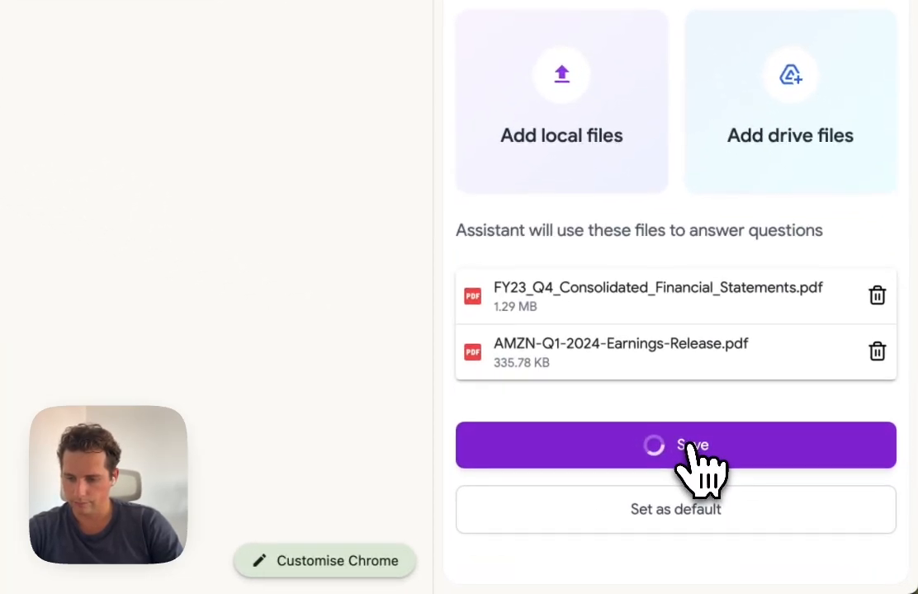
click(675, 445)
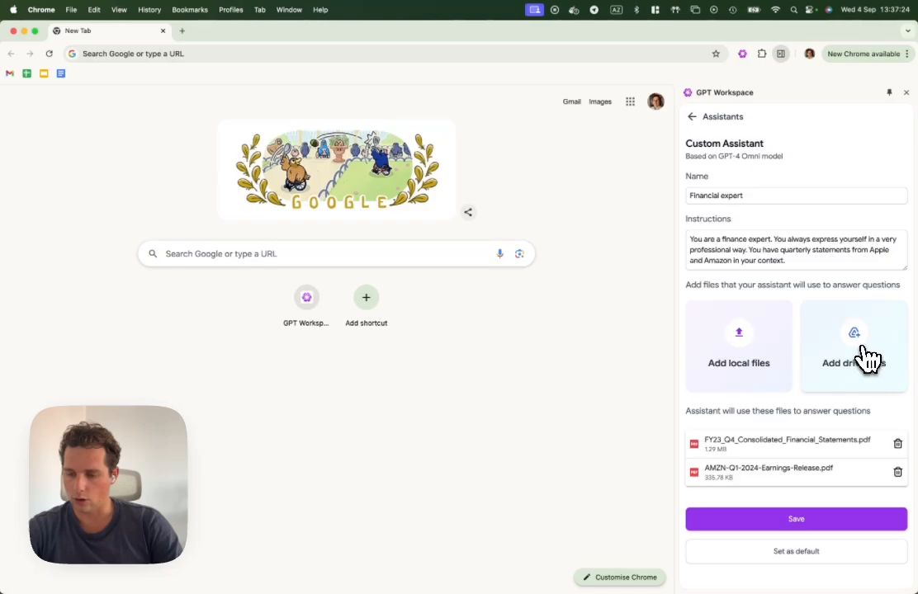
mouse_move(836, 341)
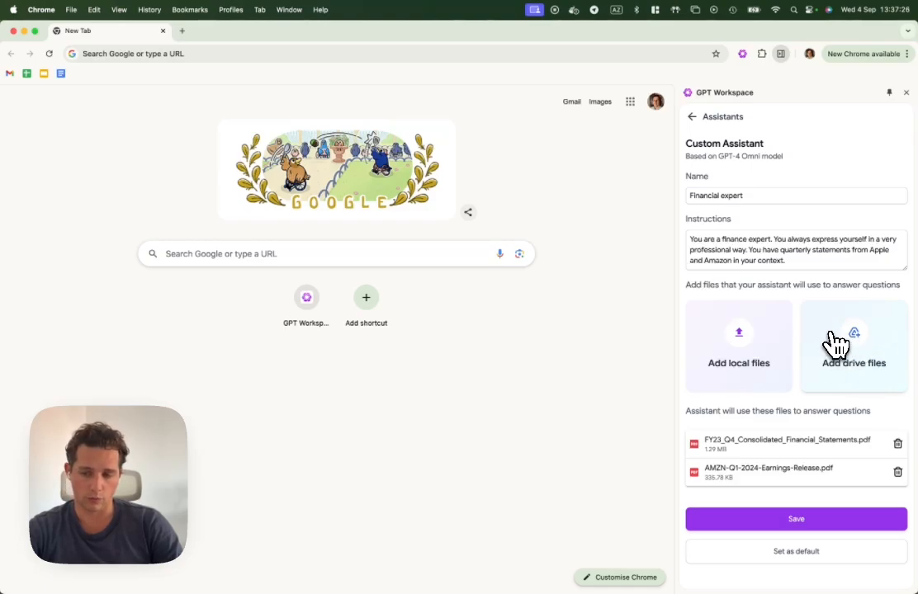
mouse_move(846, 369)
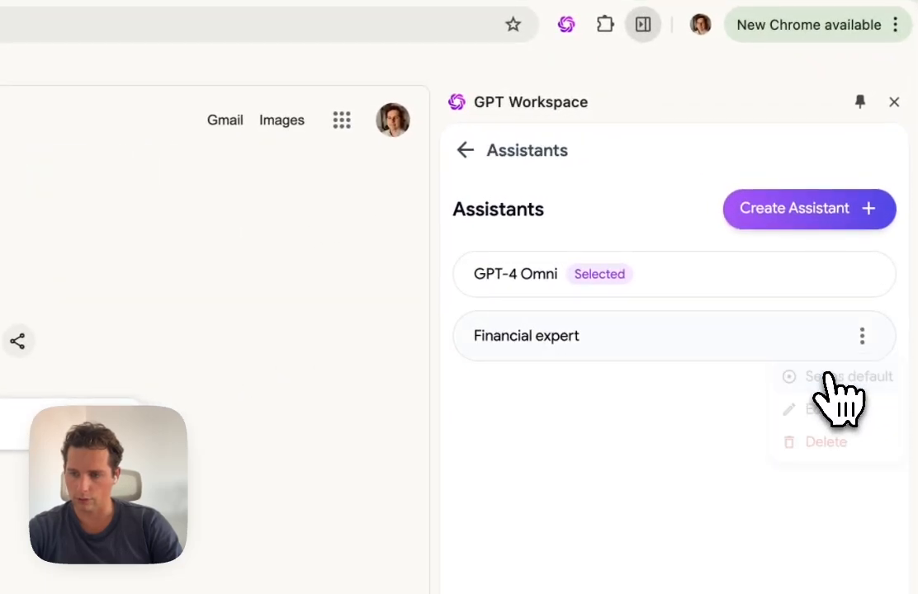
Set Financial expert as the default assistant and return to its chat.
click(849, 376)
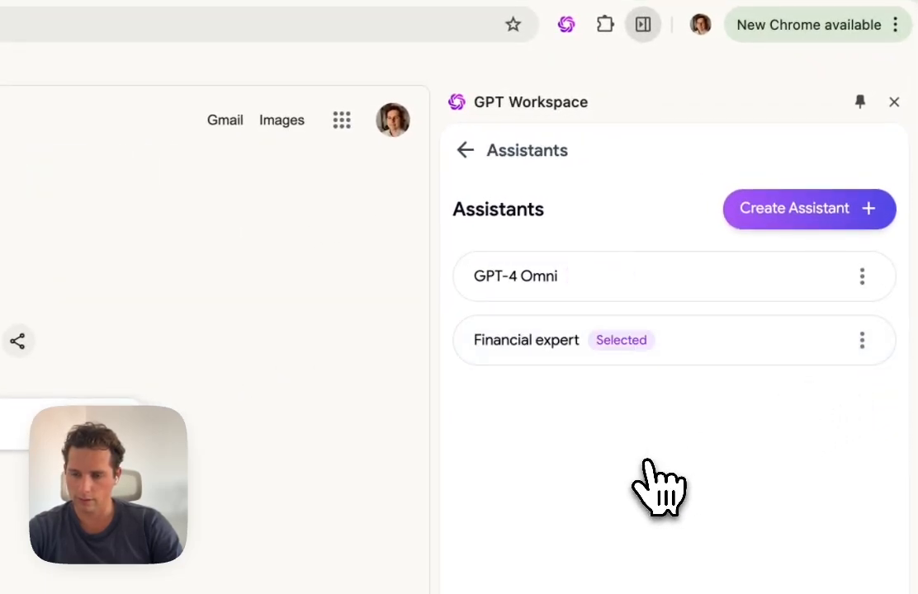
click(466, 151)
text(please u me some financial information)
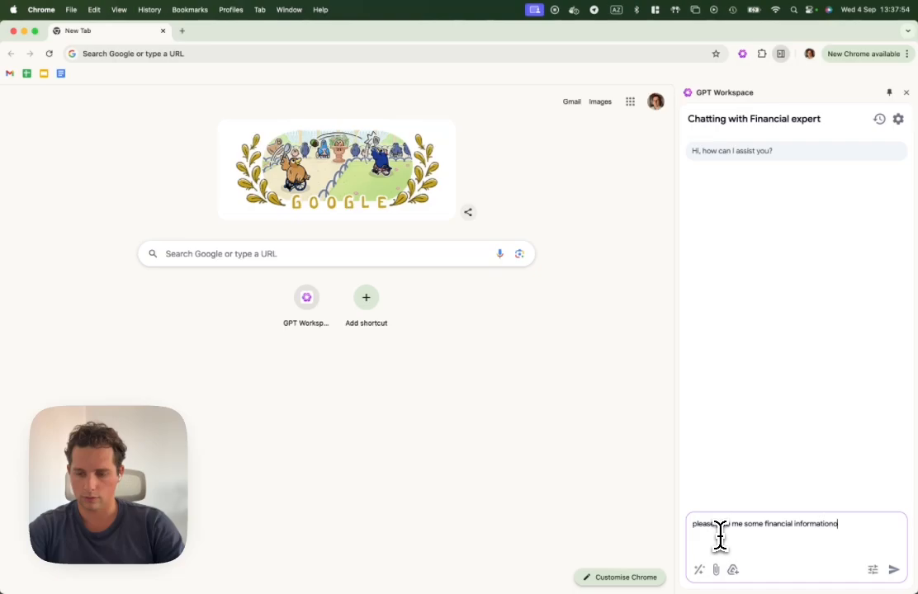
Ask for financial information on the latest Amazon and Apple reports and read the summary.
text(on the latest)
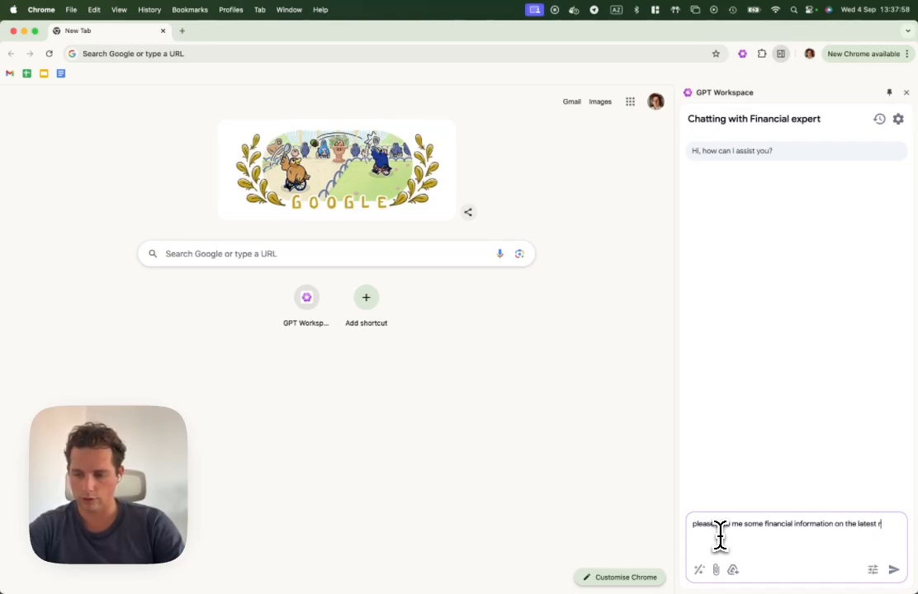
text(reports. Am)
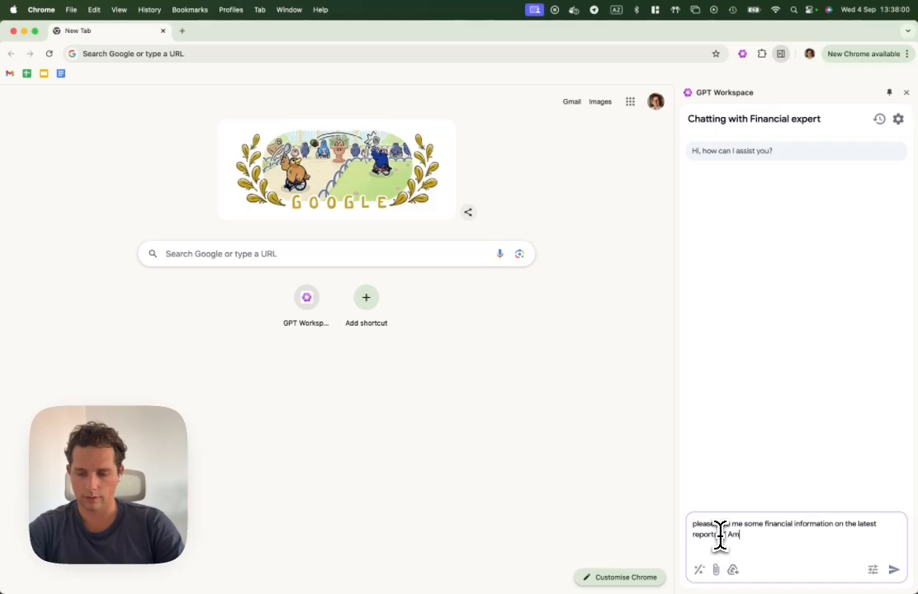
text(azon and Apple)
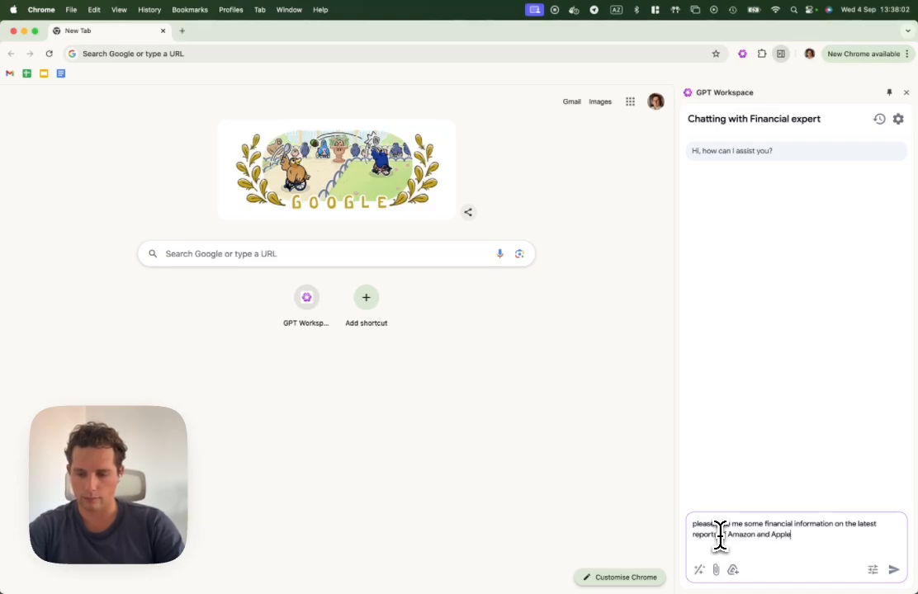
key(enter)
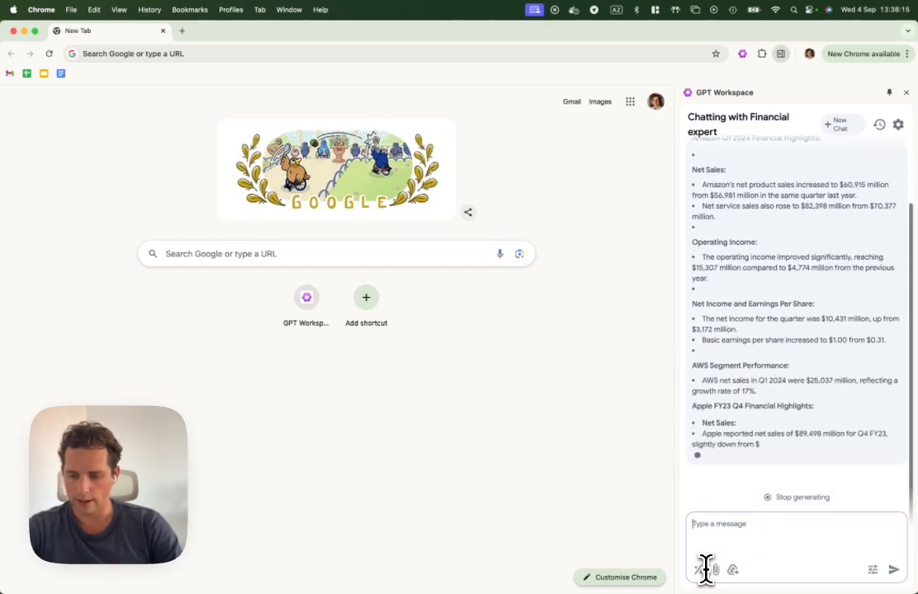
scroll(down, 3)
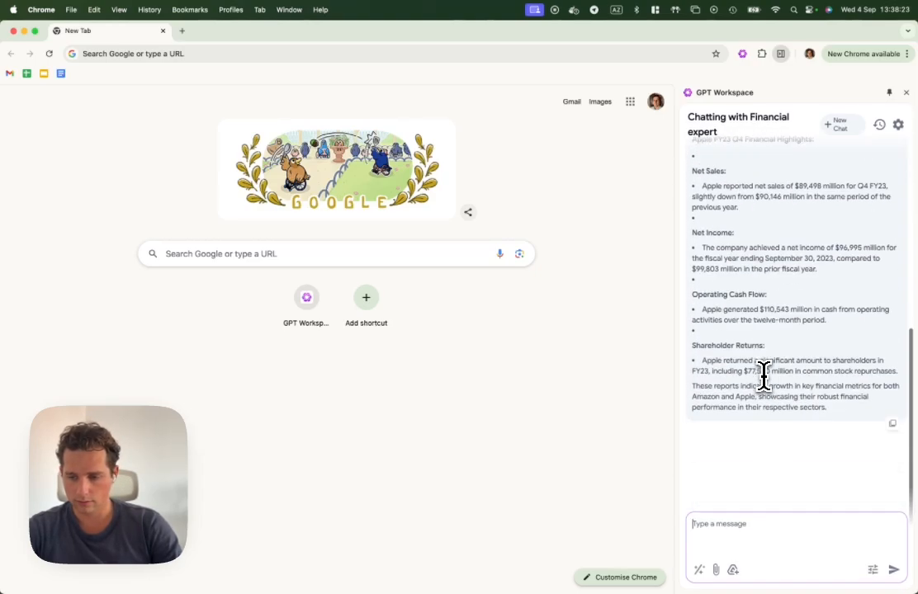
click(898, 125)
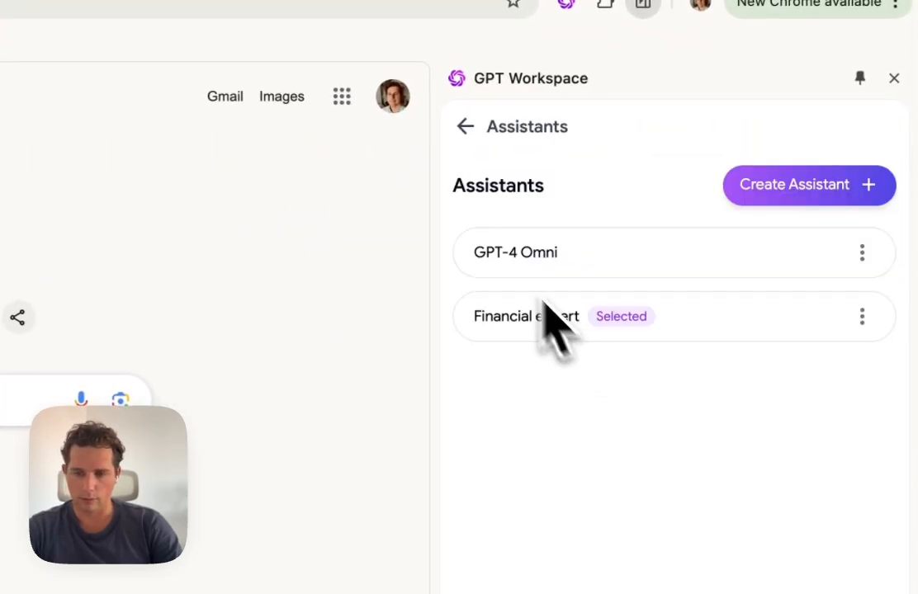
Choose GPT-4 Omni as Default Assistant in chat settings, then close Settings.
click(526, 316)
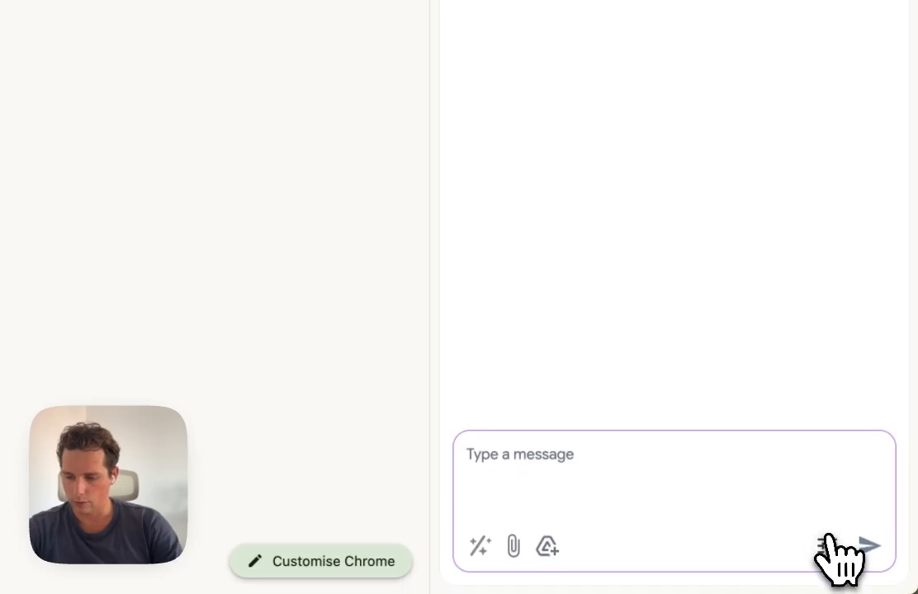
click(644, 215)
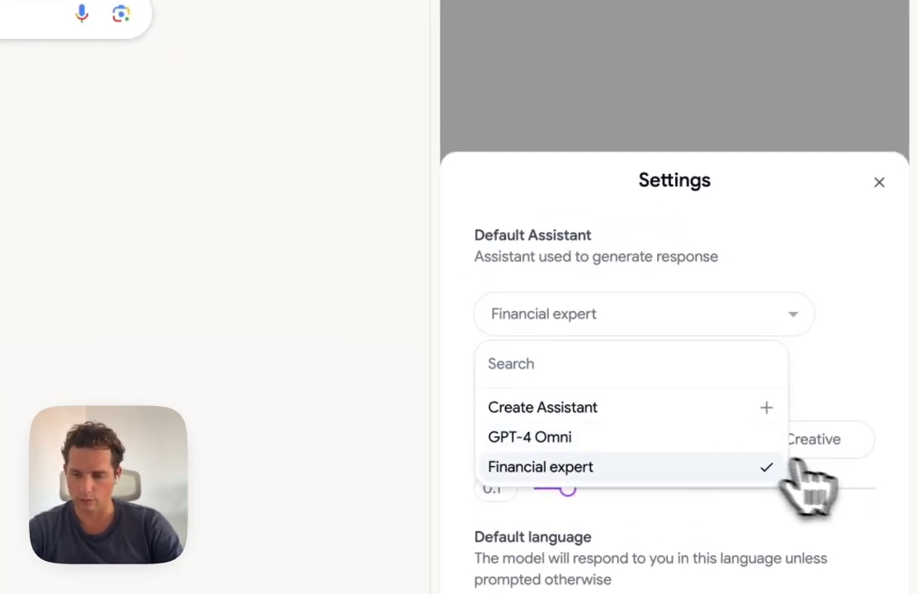
click(530, 437)
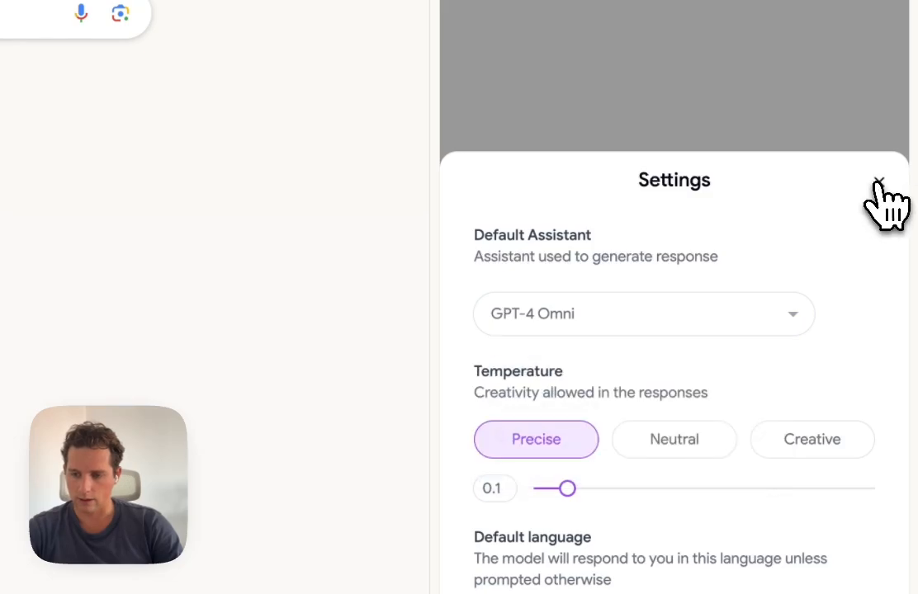
click(878, 180)
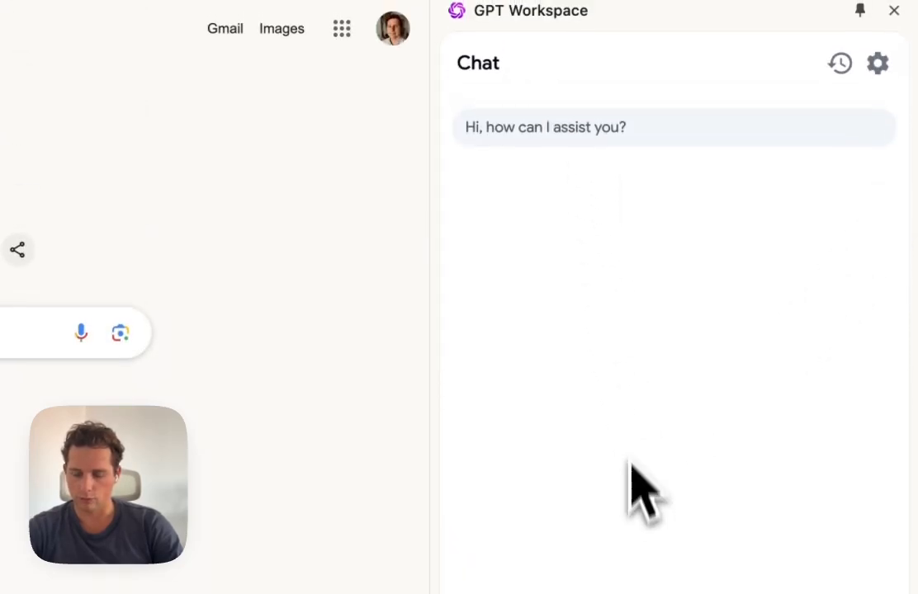